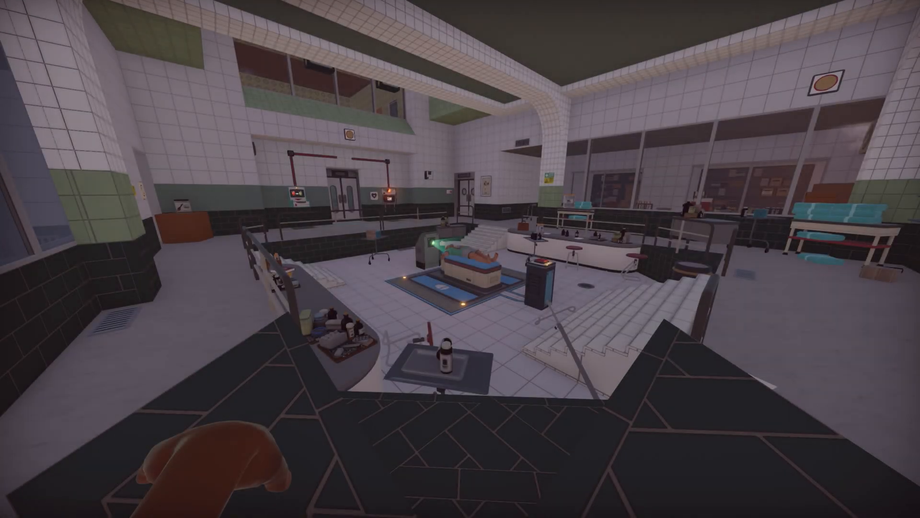
mouse_move(460, 259)
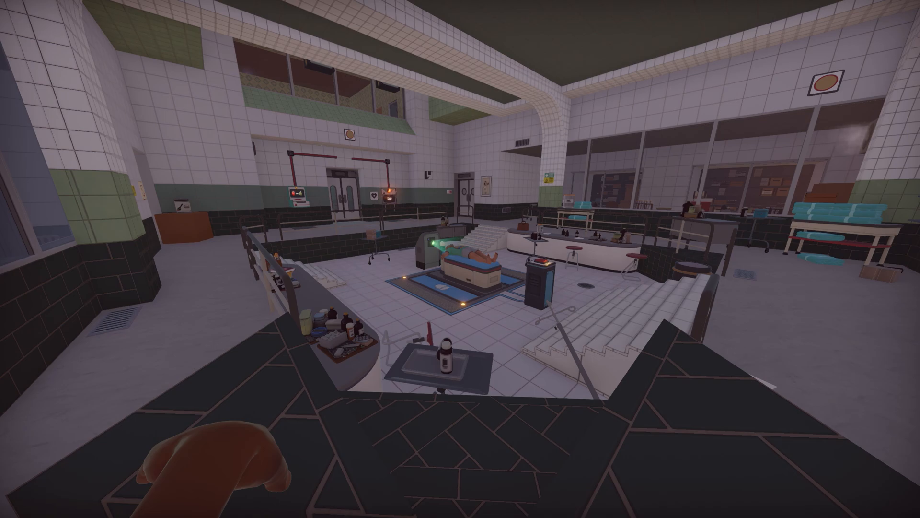
mouse_move(460, 259)
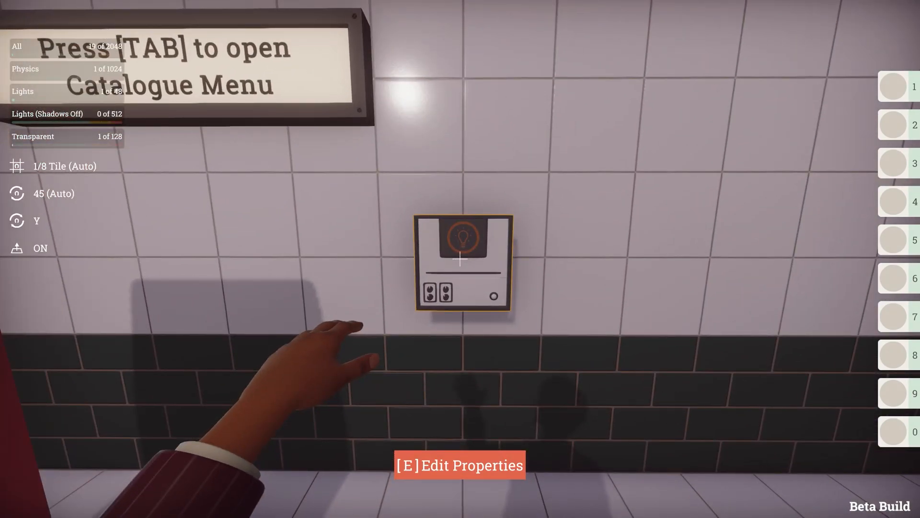
Dim the Light Controller's ambient lighting, apply the Terror filter at strength 40, and confirm.
key("e")
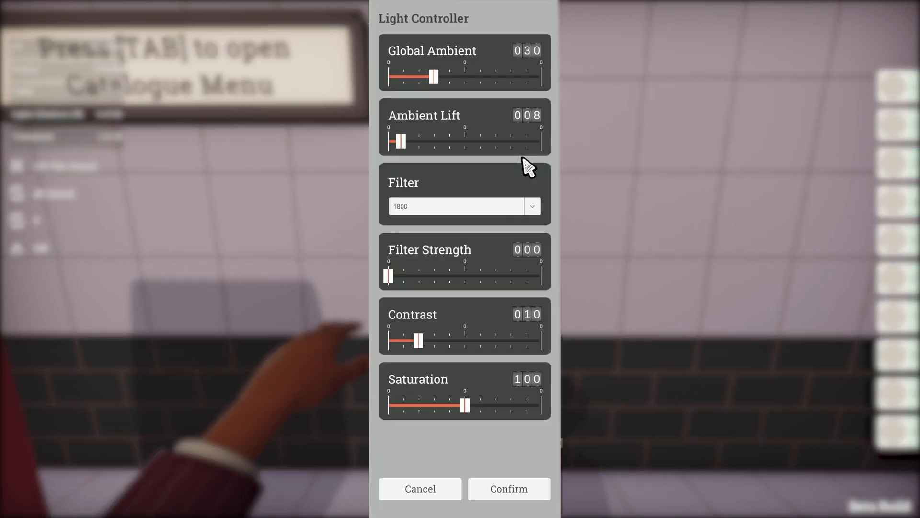
mouse_move(551, 144)
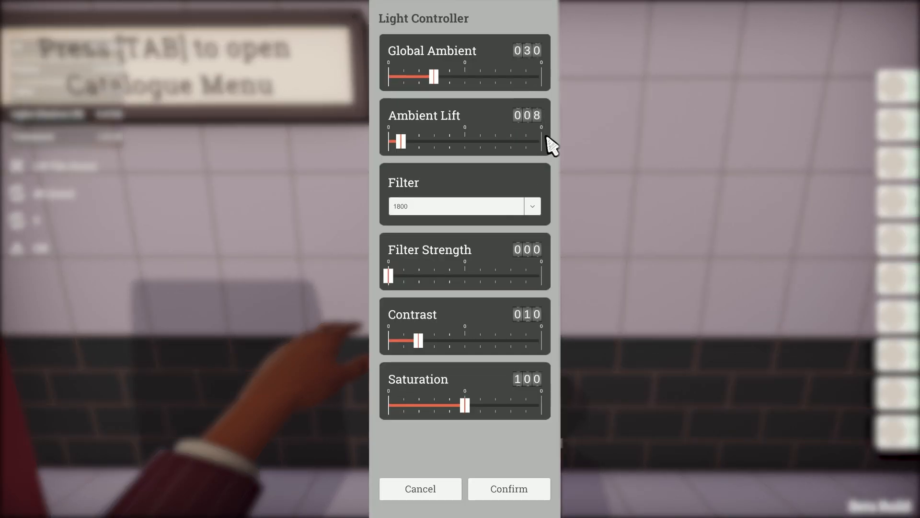
mouse_move(483, 384)
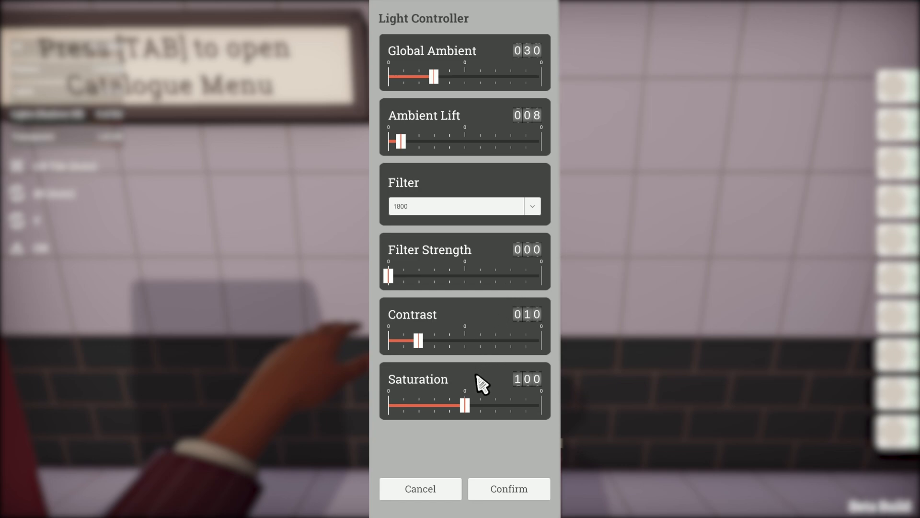
left_click(532, 206)
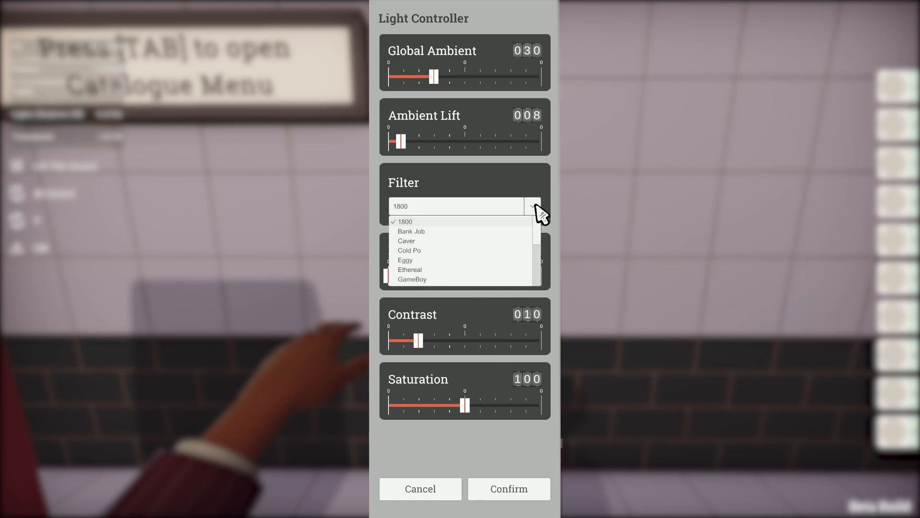
left_click(404, 222)
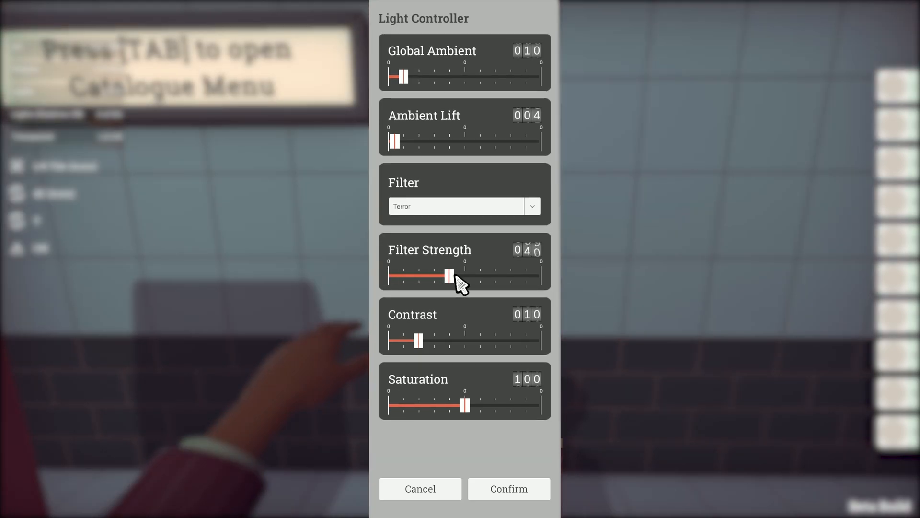
left_click(507, 488)
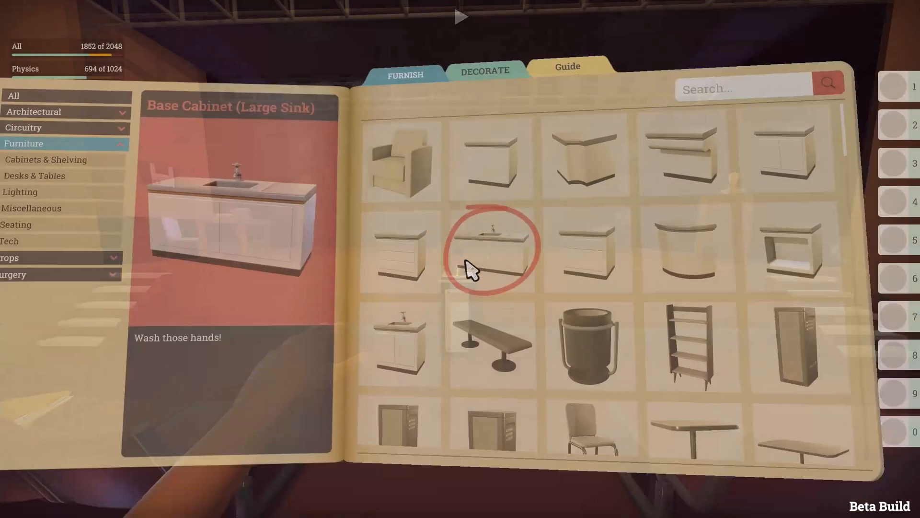
Compare Furniture and Circuitry lighting items, then take the square light from Furniture > Lighting.
left_click(400, 244)
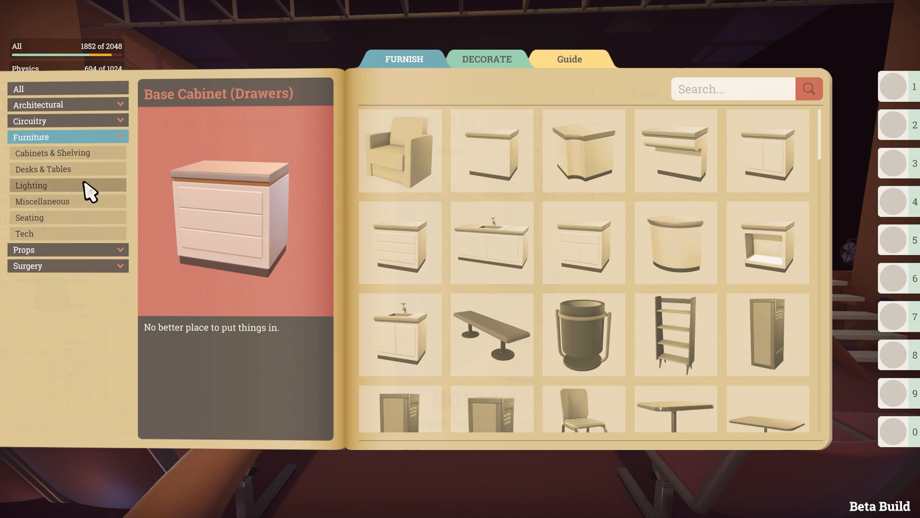
left_click(31, 185)
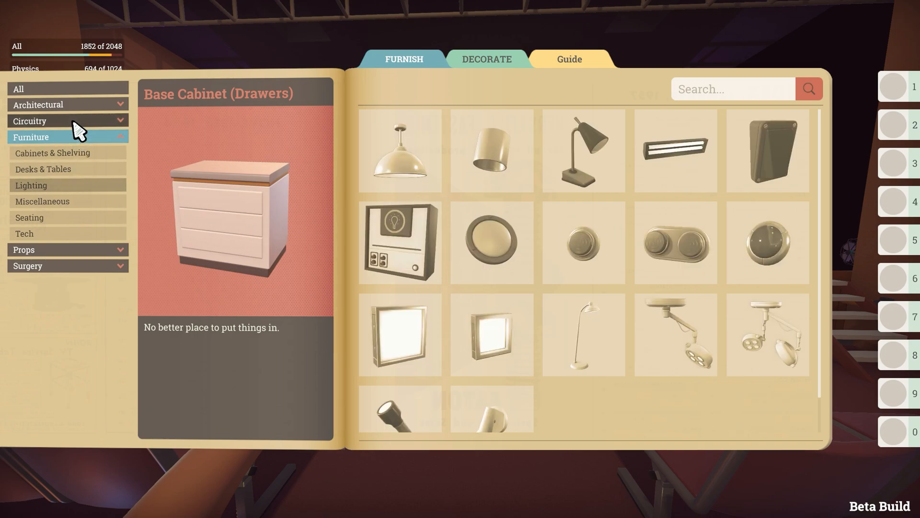
left_click(30, 121)
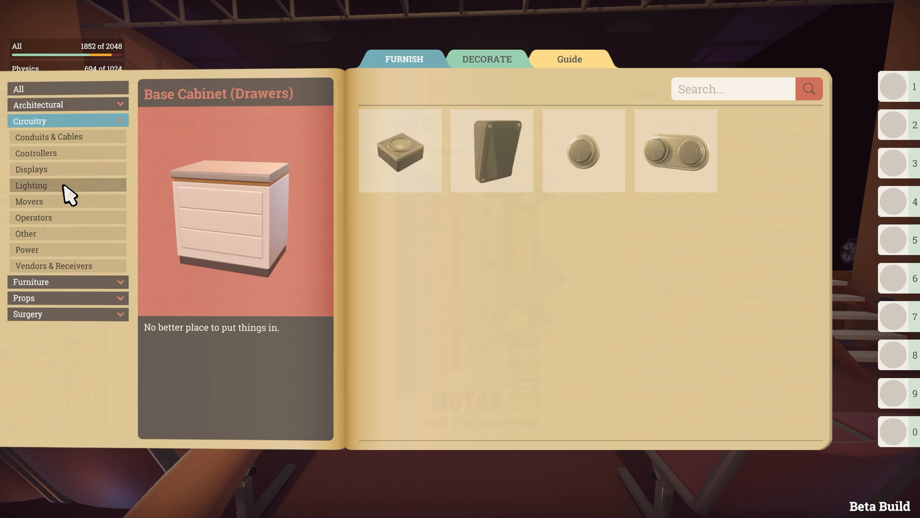
mouse_move(62, 288)
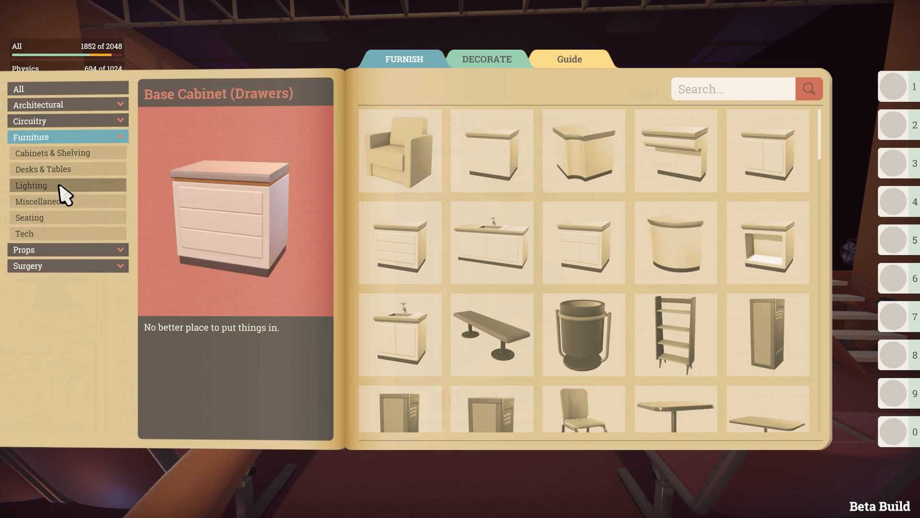
left_click(31, 186)
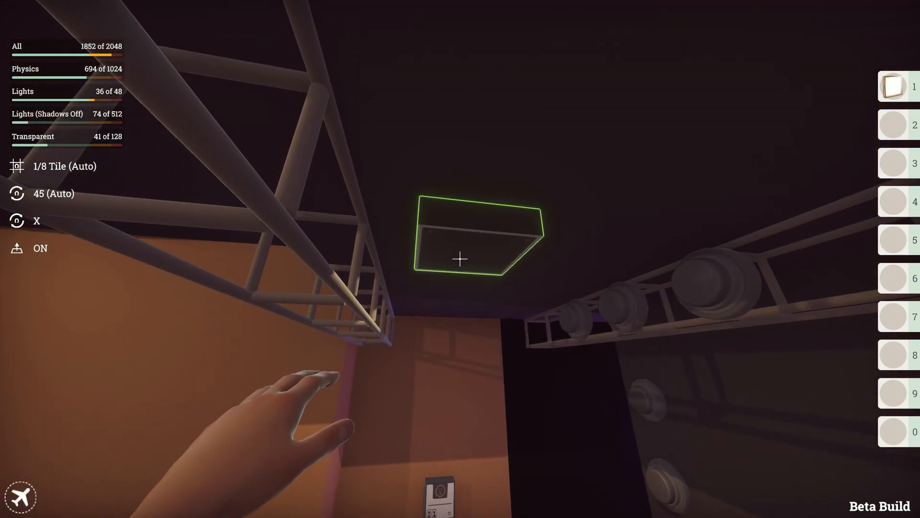
Place square light panels under the upper stage truss.
left_click(460, 259)
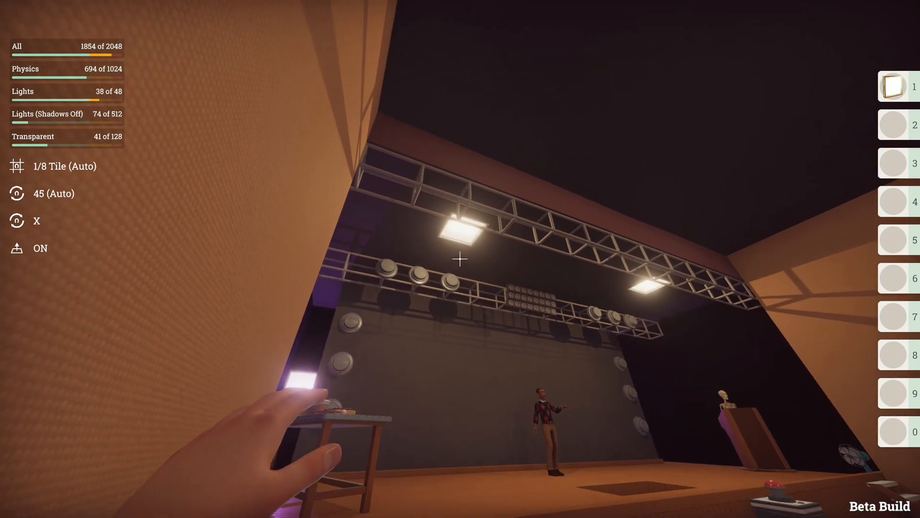
Set Square Light 01 to orange with intensity 100.
left_click(460, 223)
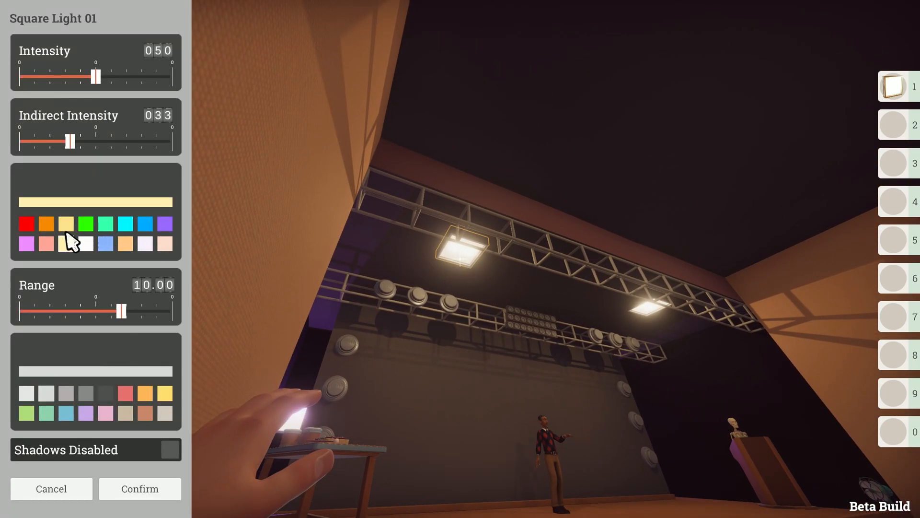
left_click(46, 224)
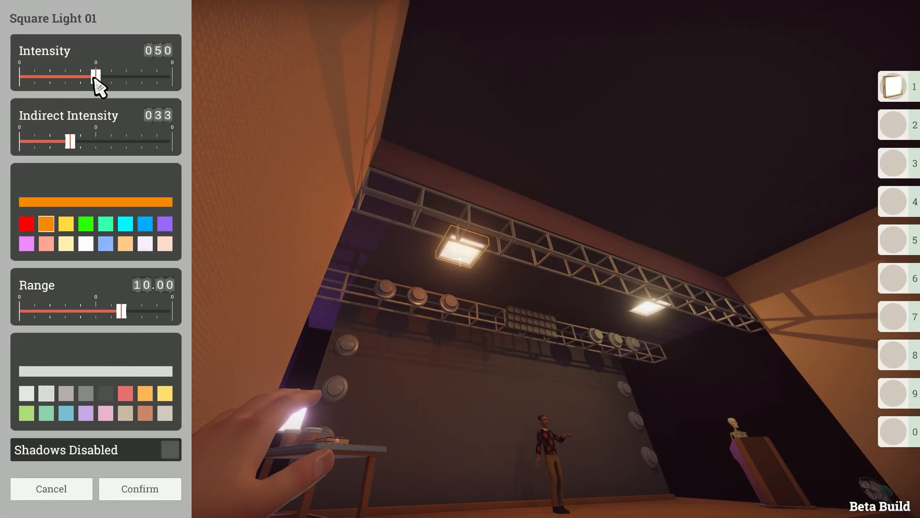
left_click_drag(98, 75, 173, 74)
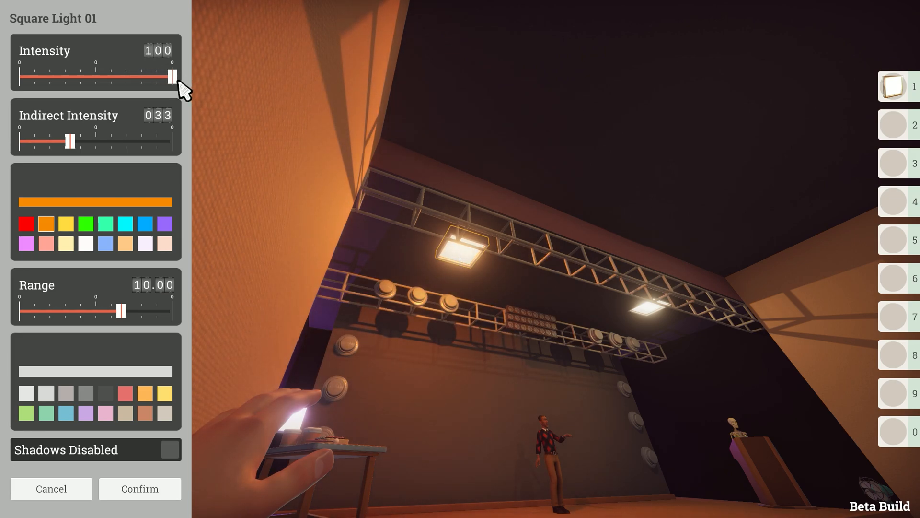
mouse_move(105, 288)
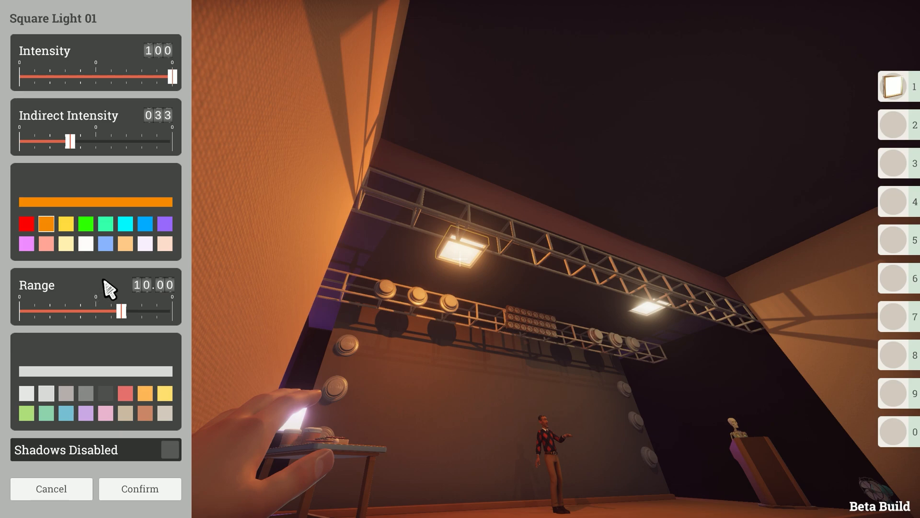
mouse_move(125, 141)
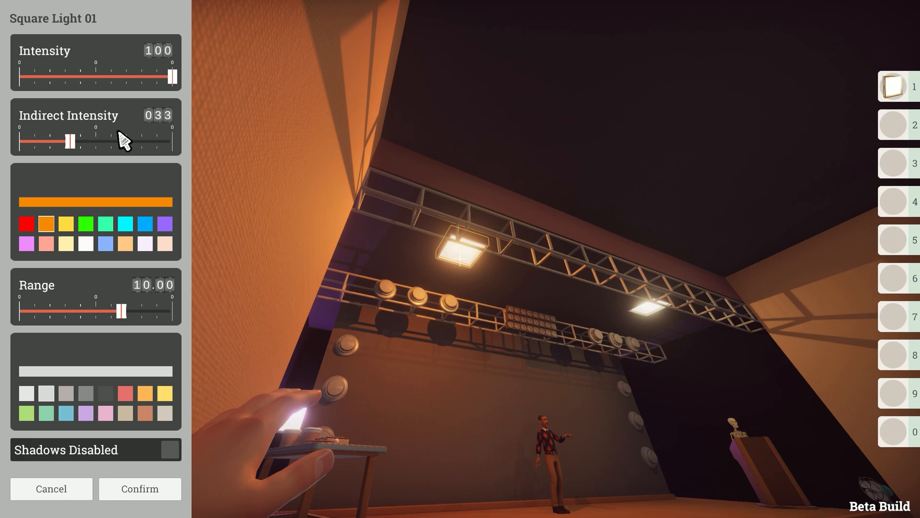
mouse_move(94, 437)
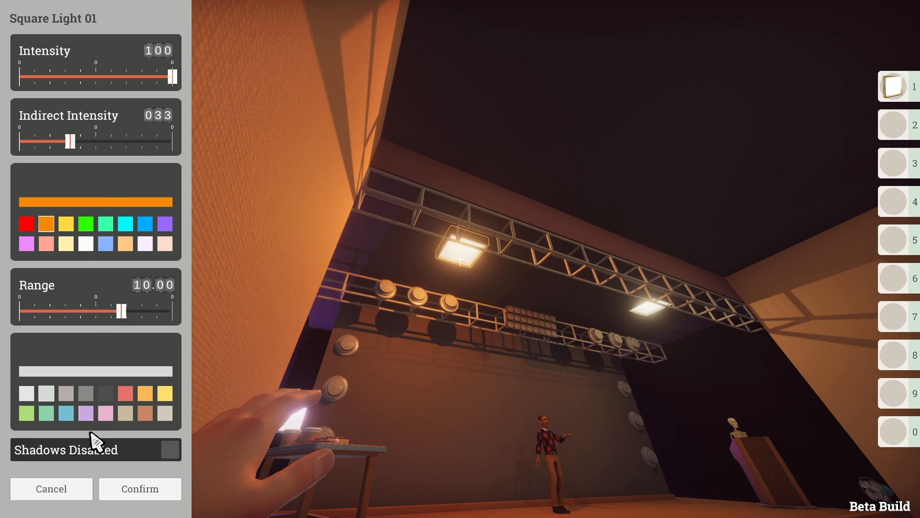
mouse_move(49, 470)
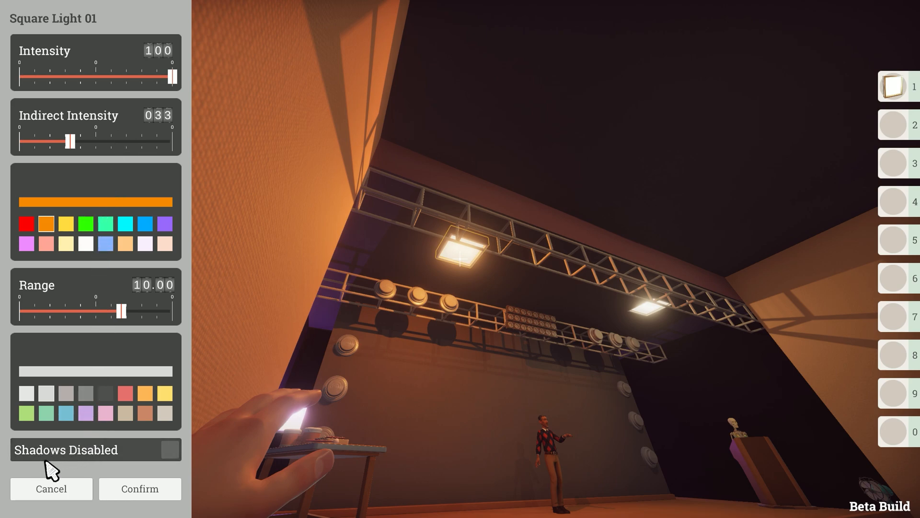
mouse_move(103, 467)
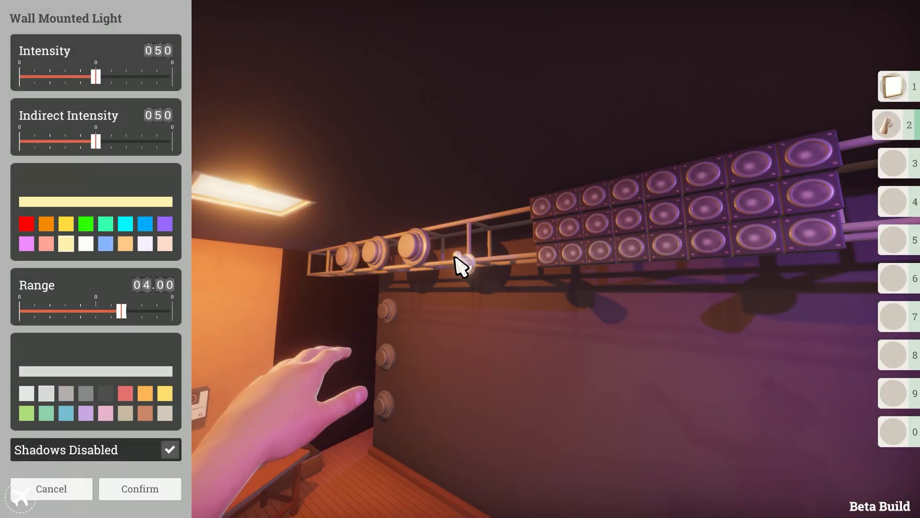
Colour the lower-truss wall-mounted light purple and raise its intensity slider.
left_click(164, 224)
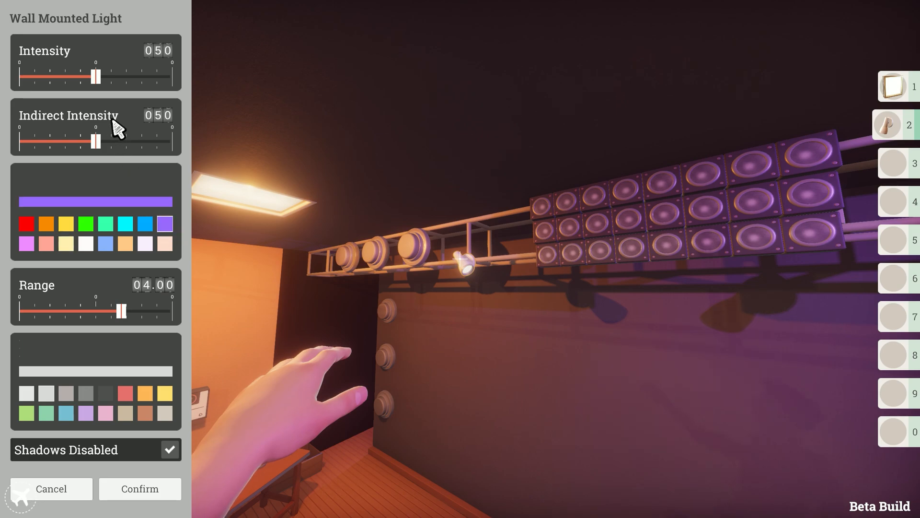
left_click_drag(95, 76, 172, 76)
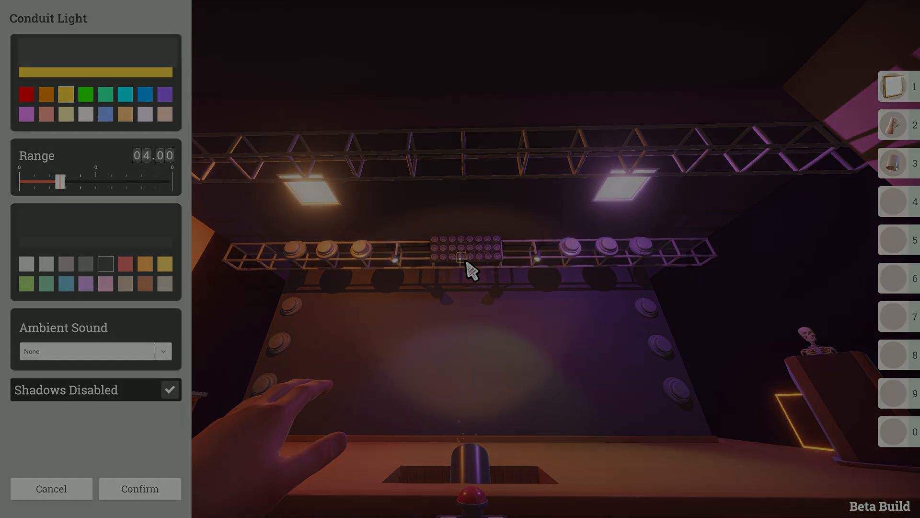
Confirm the Conduit Light settings for the spotlight rising from the stage floor.
left_click(139, 489)
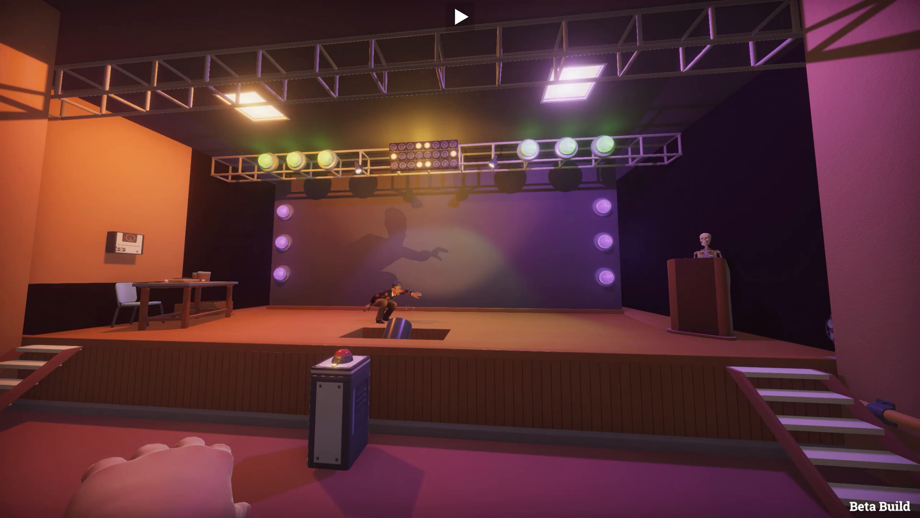